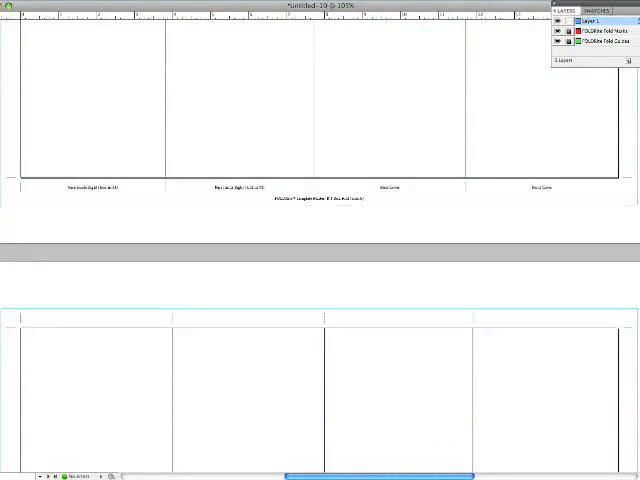
Scroll the document down to the spread showing the Back Cover and Front Cover panels
scroll("down", 3)
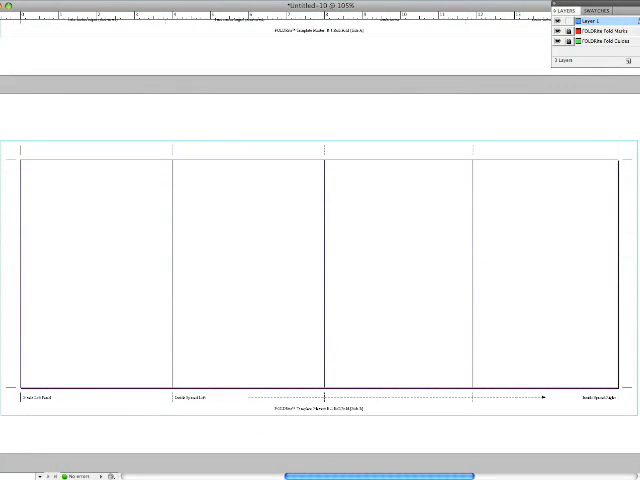
scroll("down", 3)
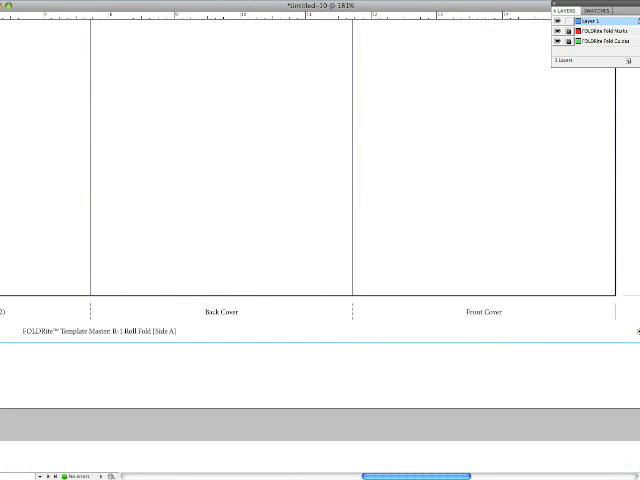
mouse_move(84, 372)
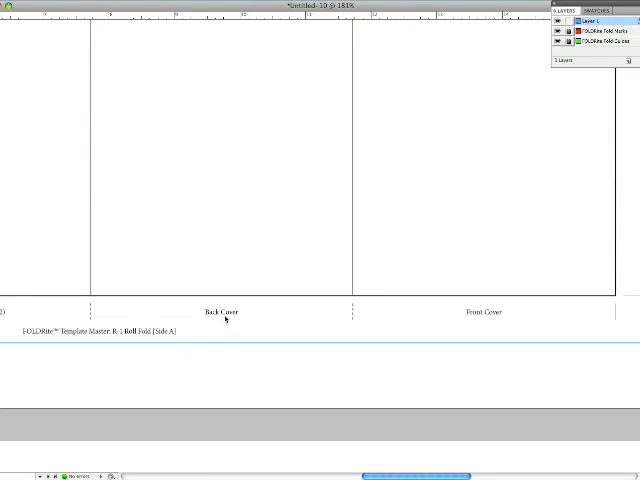
mouse_move(484, 318)
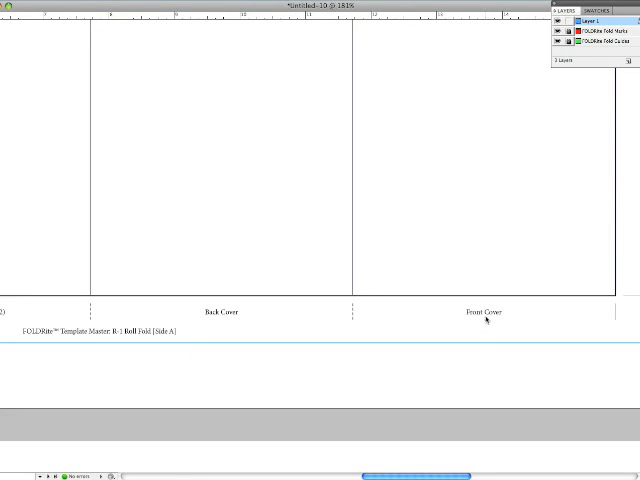
mouse_move(20, 112)
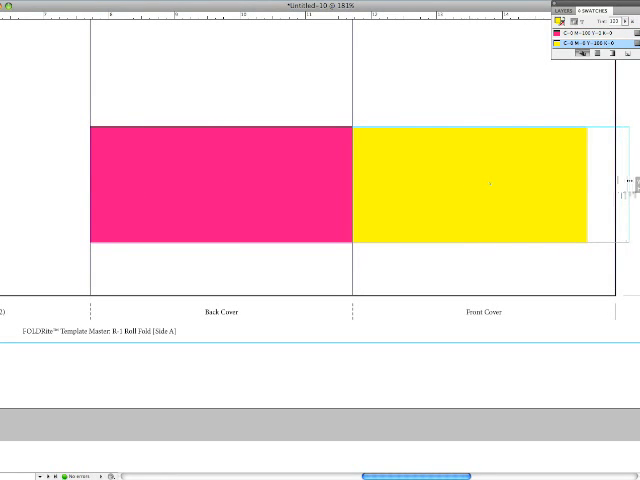
Draw the pink back-cover and yellow front-cover rectangles snapped to the fold guide
left_click(490, 188)
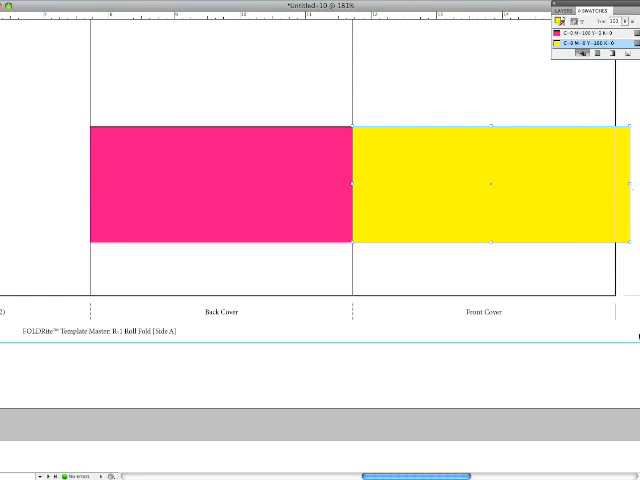